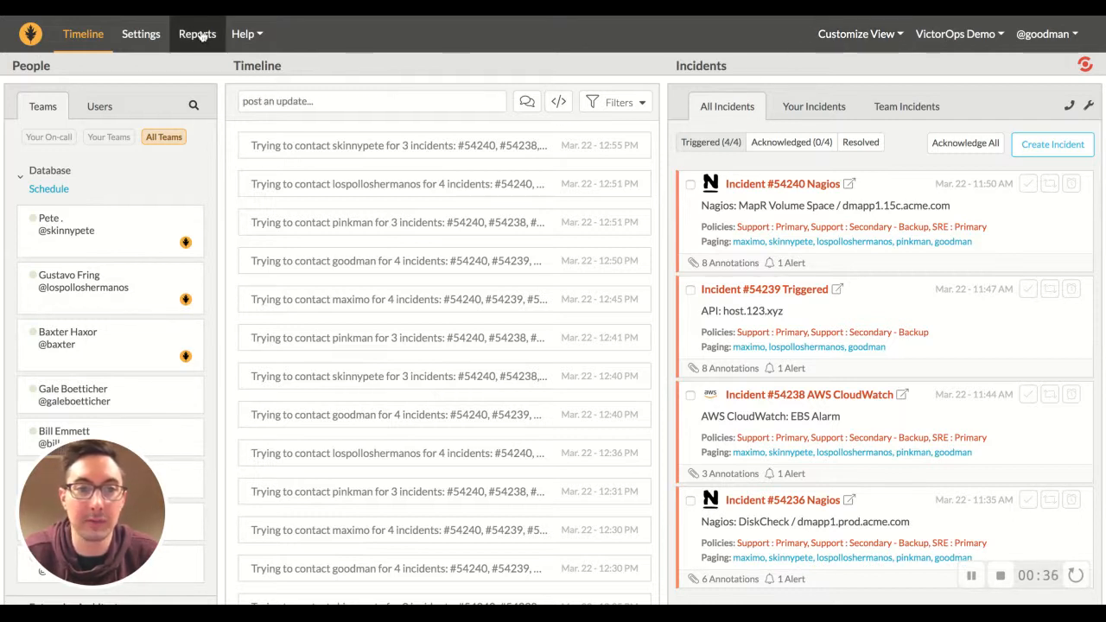
mouse_move(217, 41)
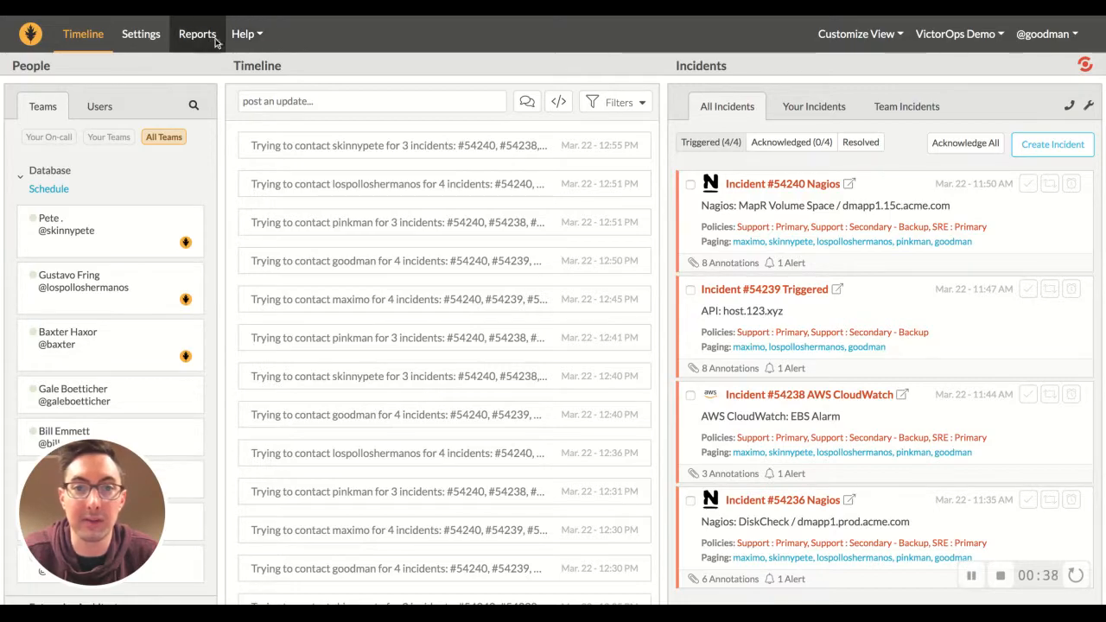
Step: Go to Reports to reach the Enterprise Reporting overview of report types
click(197, 34)
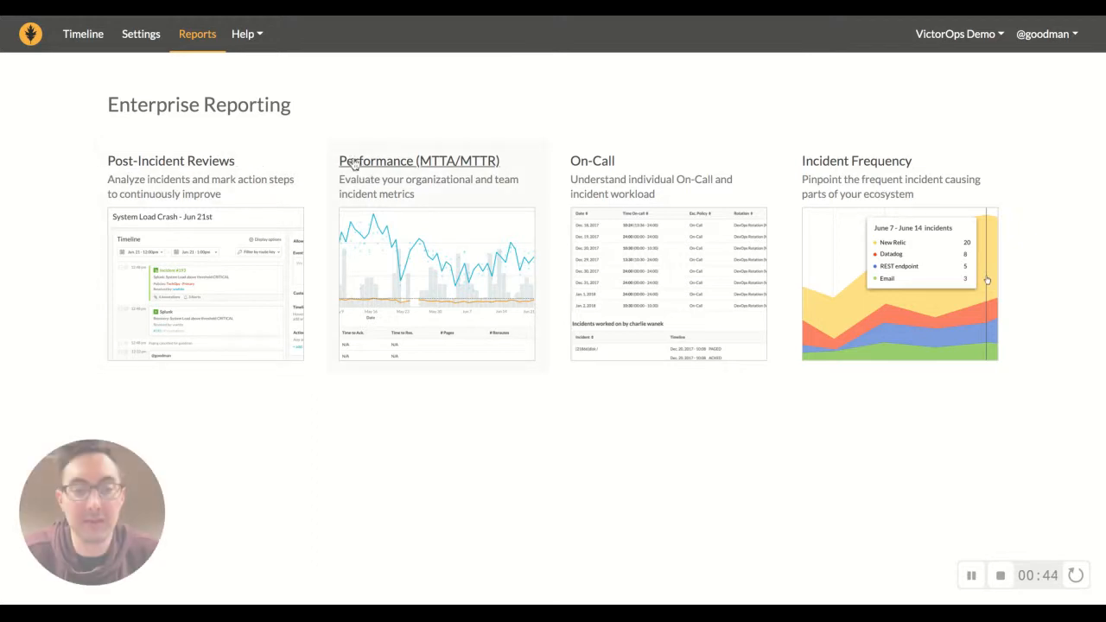
mouse_move(449, 166)
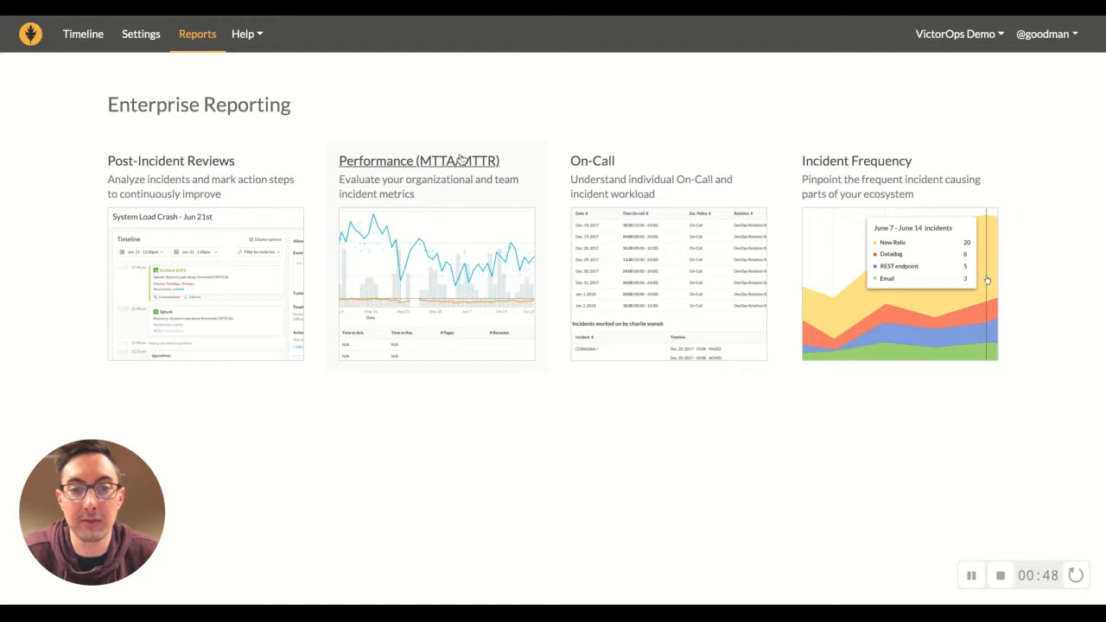
mouse_move(591, 160)
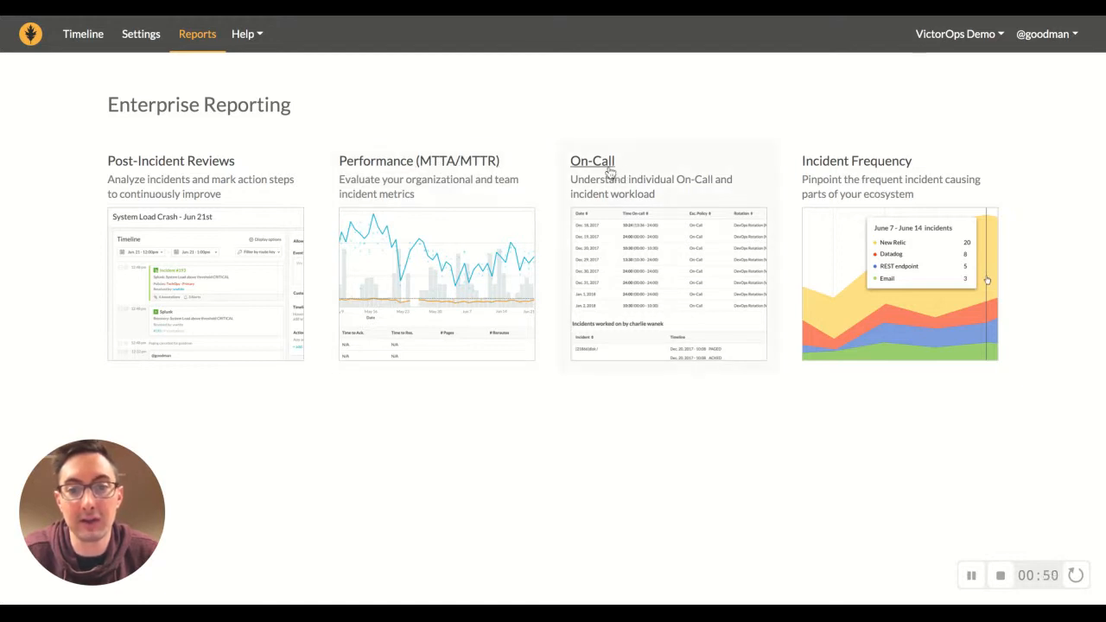
mouse_move(665, 159)
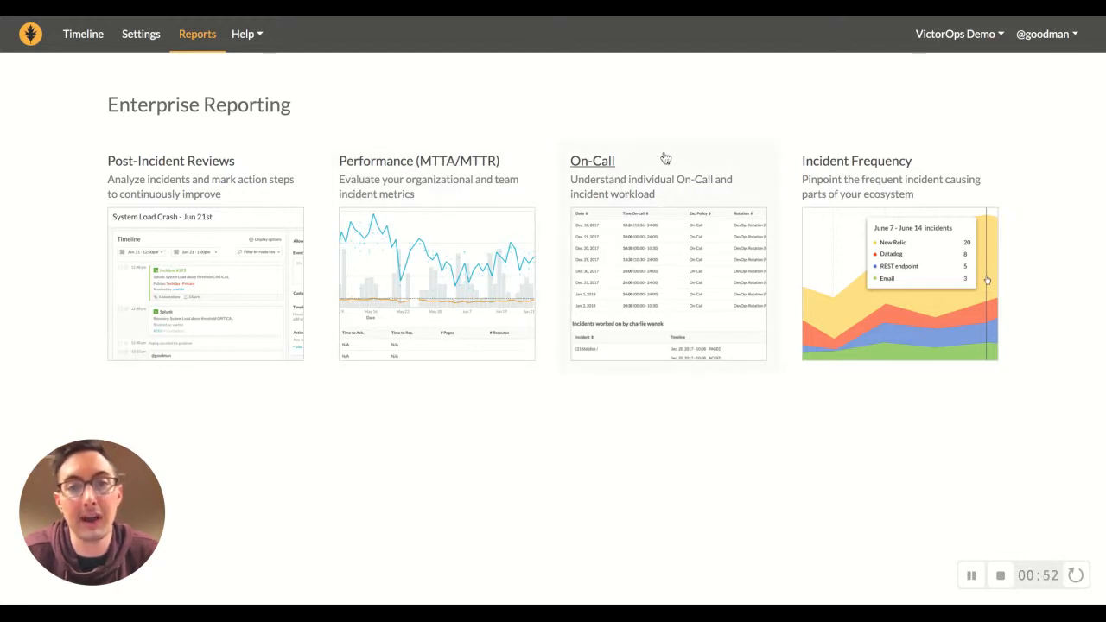
mouse_move(822, 204)
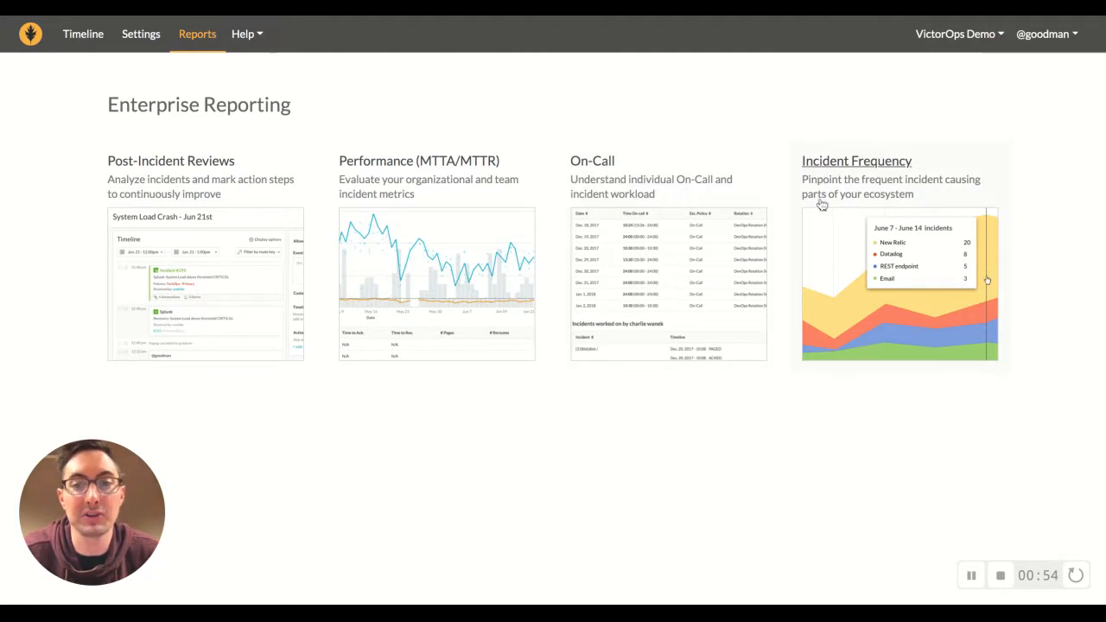
mouse_move(906, 227)
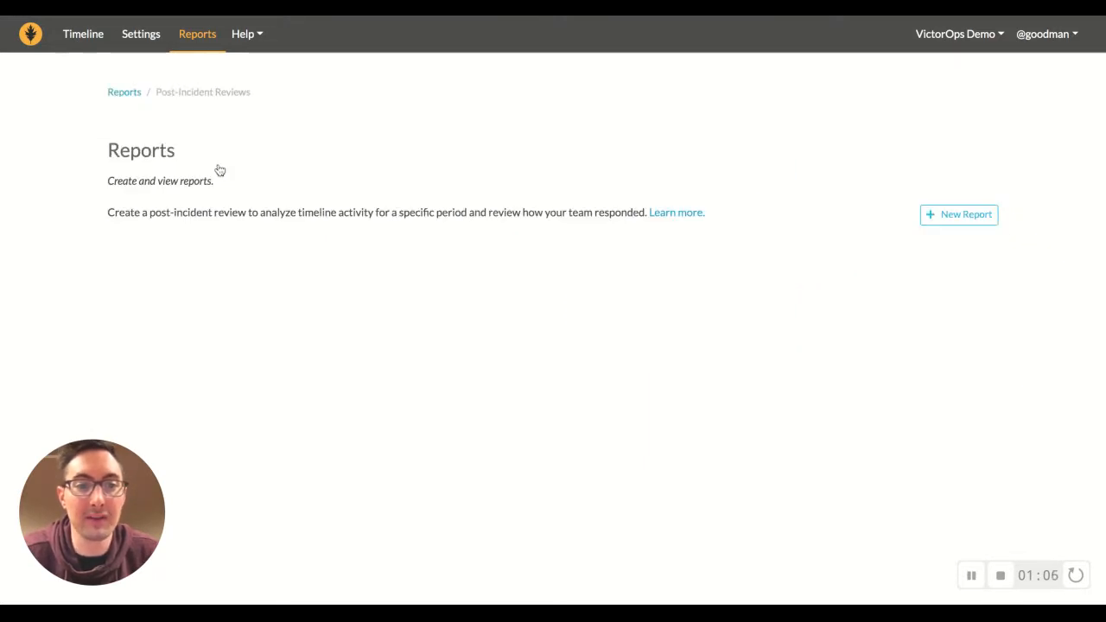
mouse_move(591, 172)
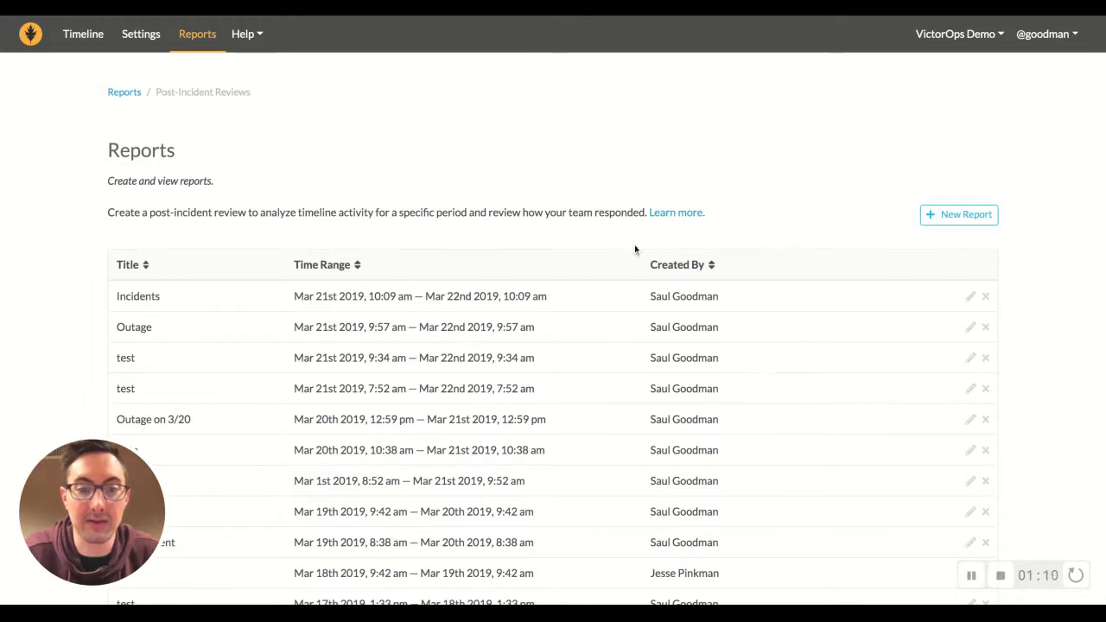
Step: Scroll through the existing Incidents post-incident review before returning to the list
scroll(down, 3)
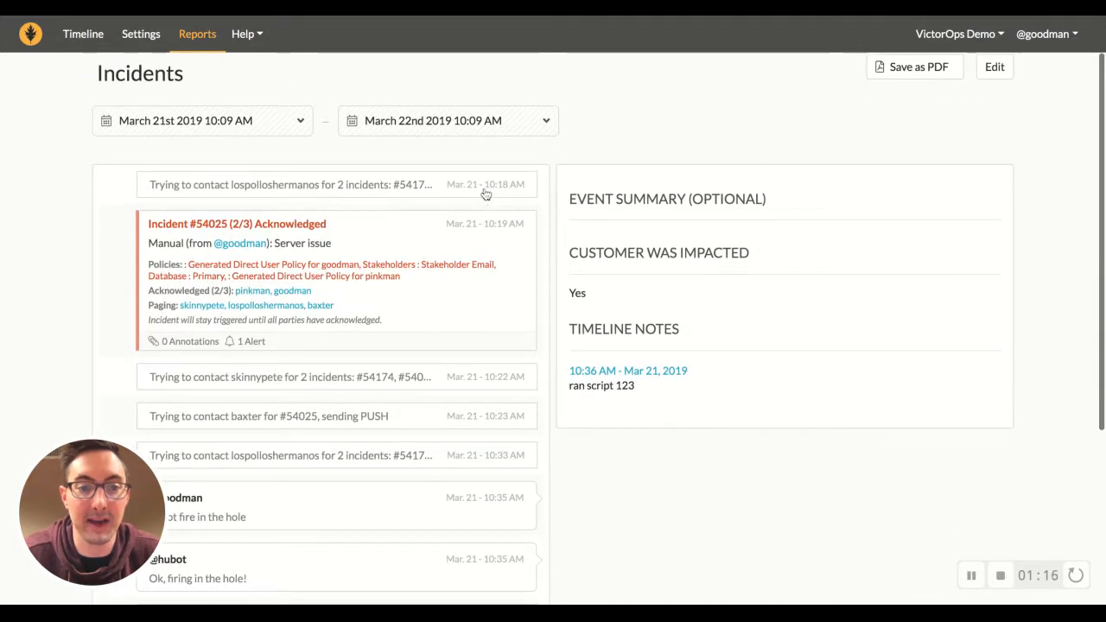
scroll(down, 3)
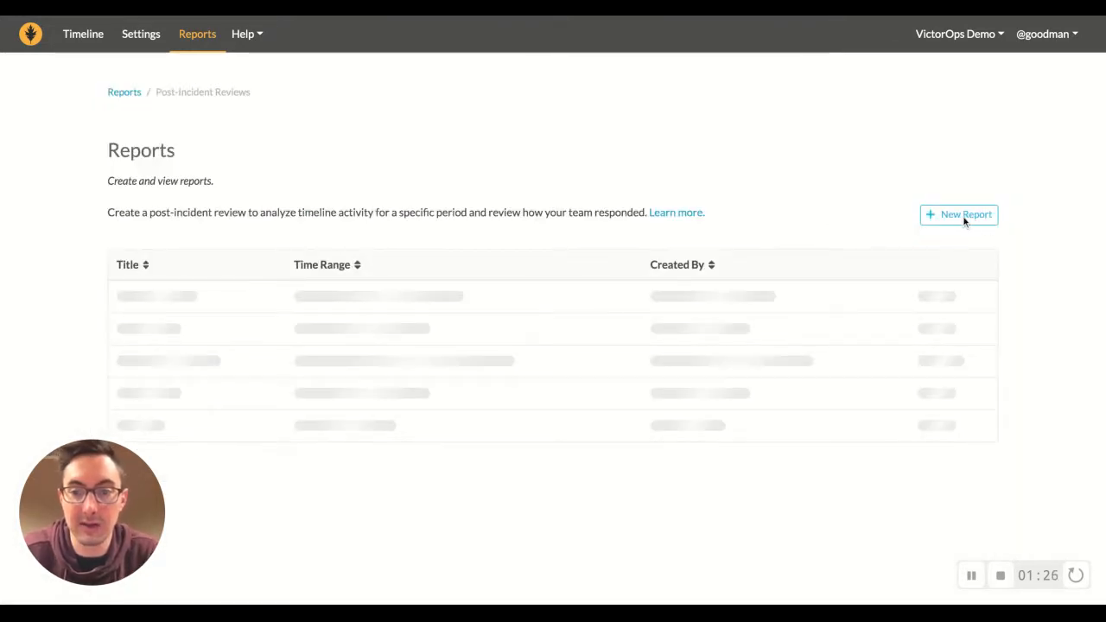
Step: Create a new report titled 'Post-Incident Review Test'
click(958, 215)
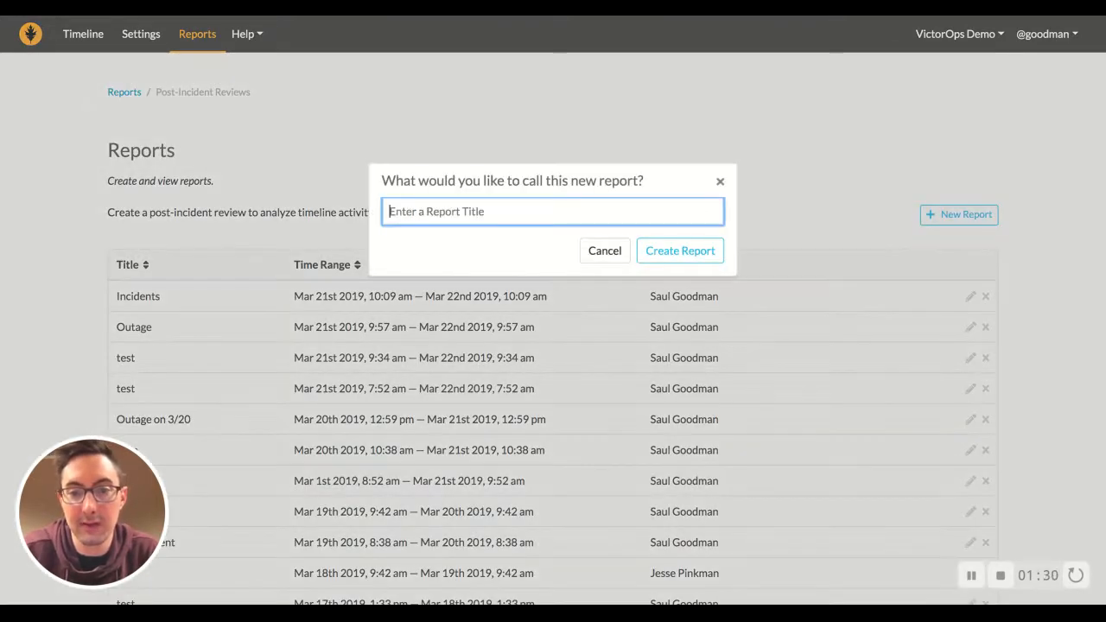
text(Post-Incident)
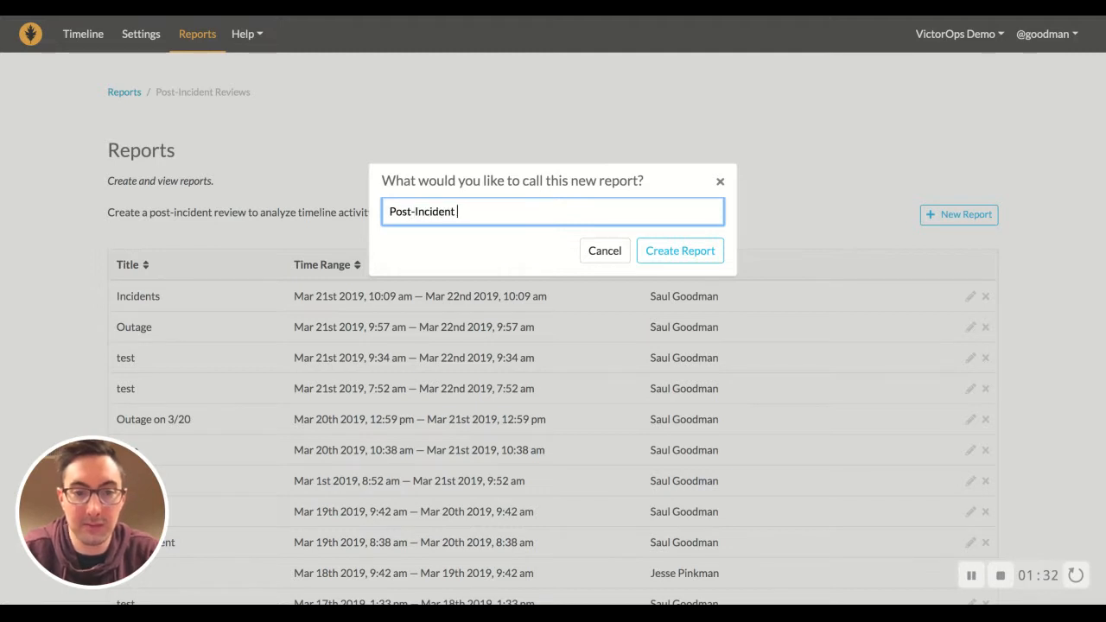
text(Review)
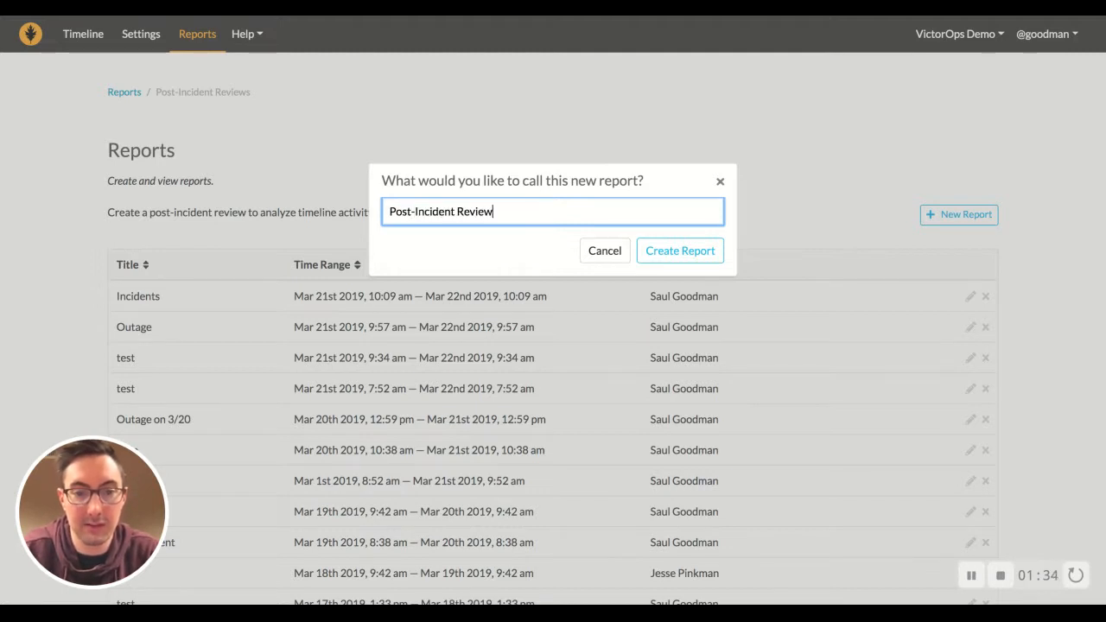
text(Test)
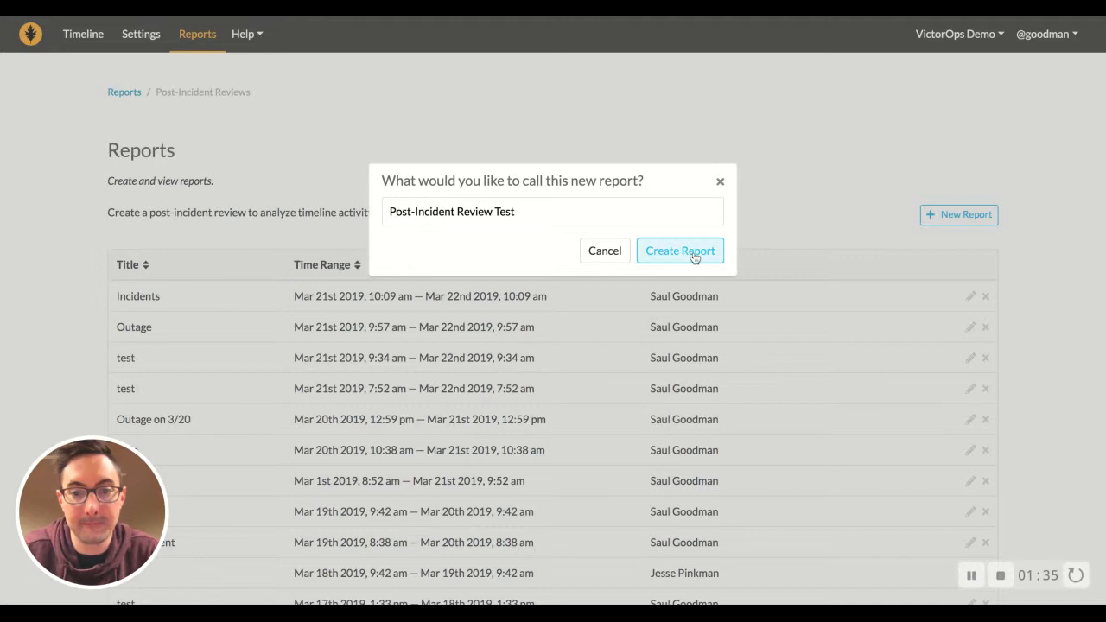
click(681, 251)
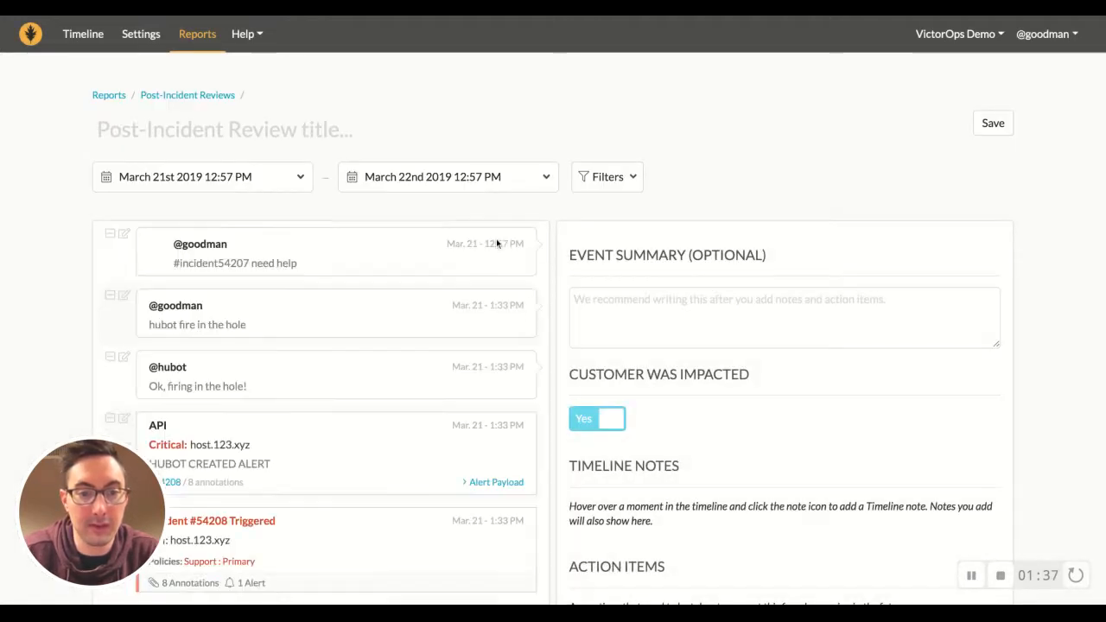
click(608, 177)
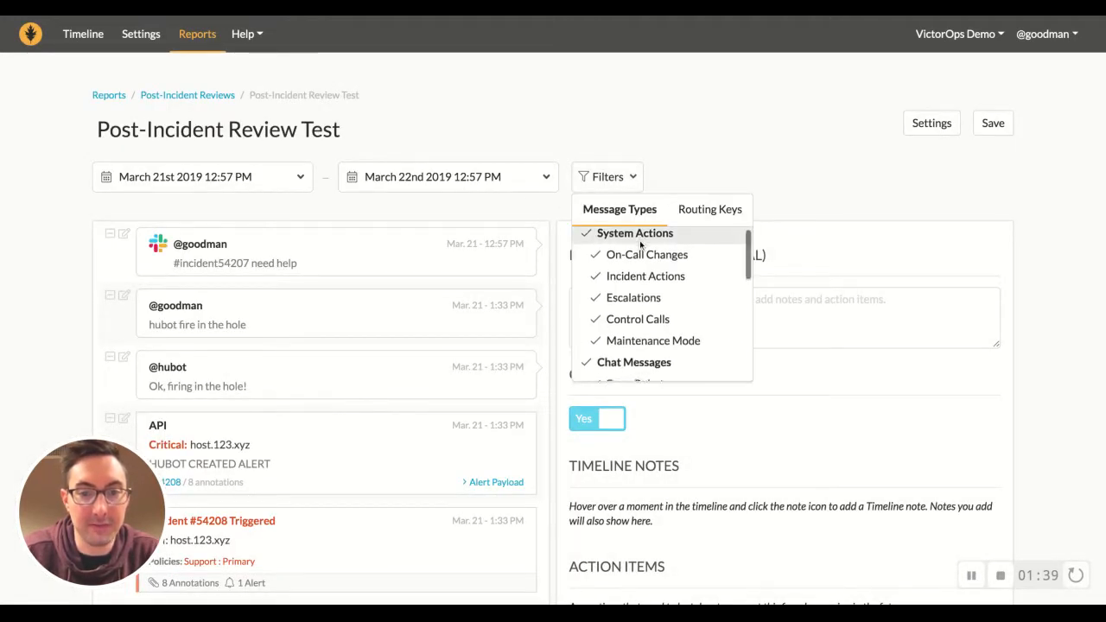
scroll(down, 3)
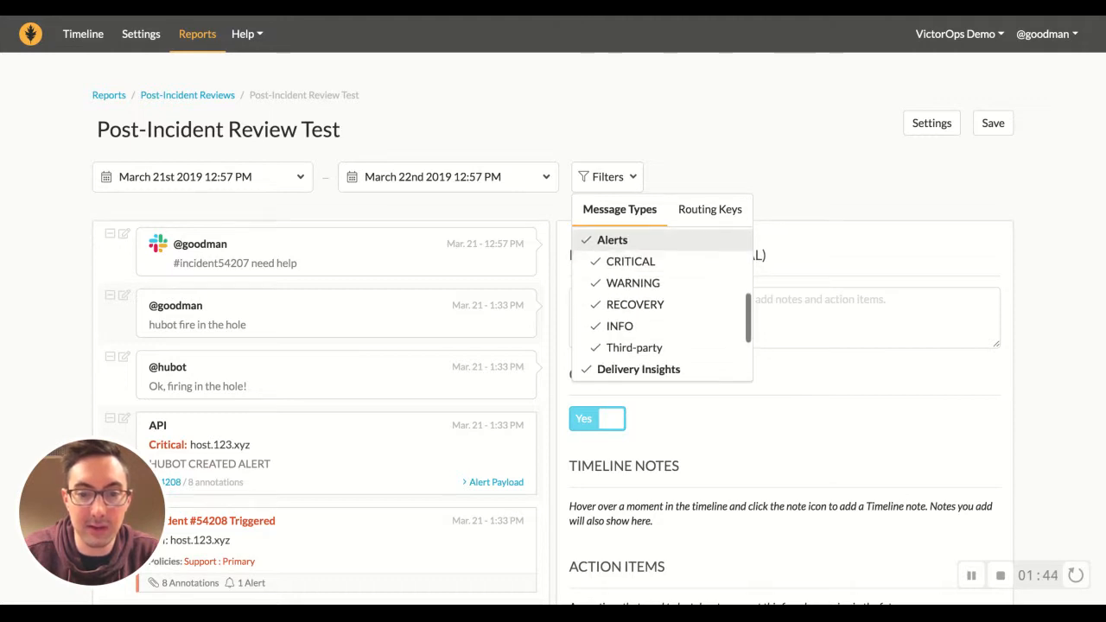
click(612, 238)
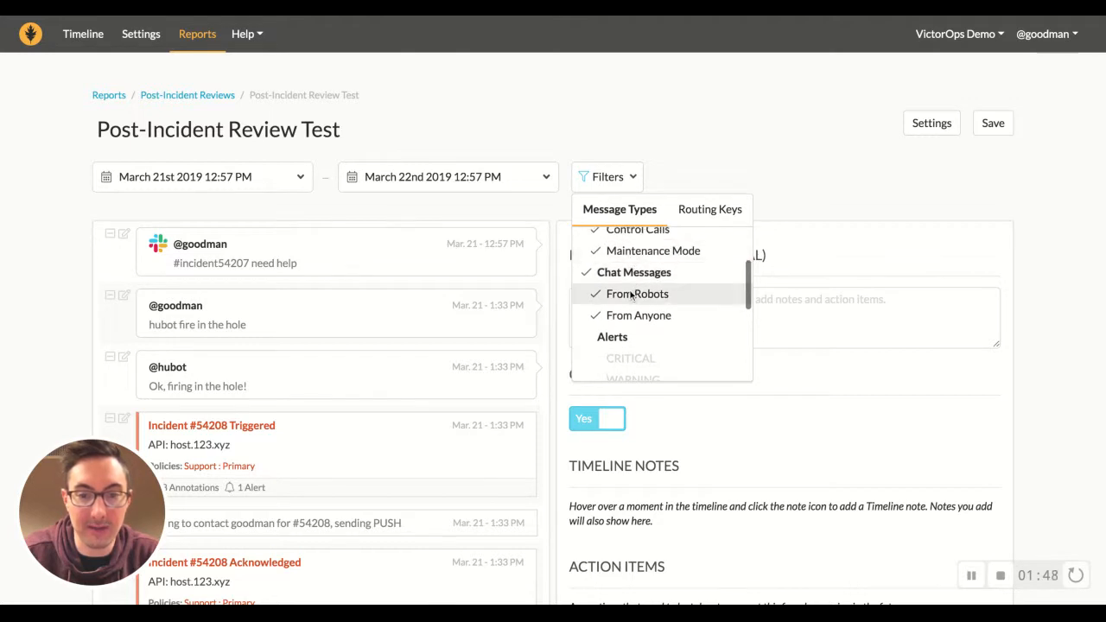
scroll(down, 3)
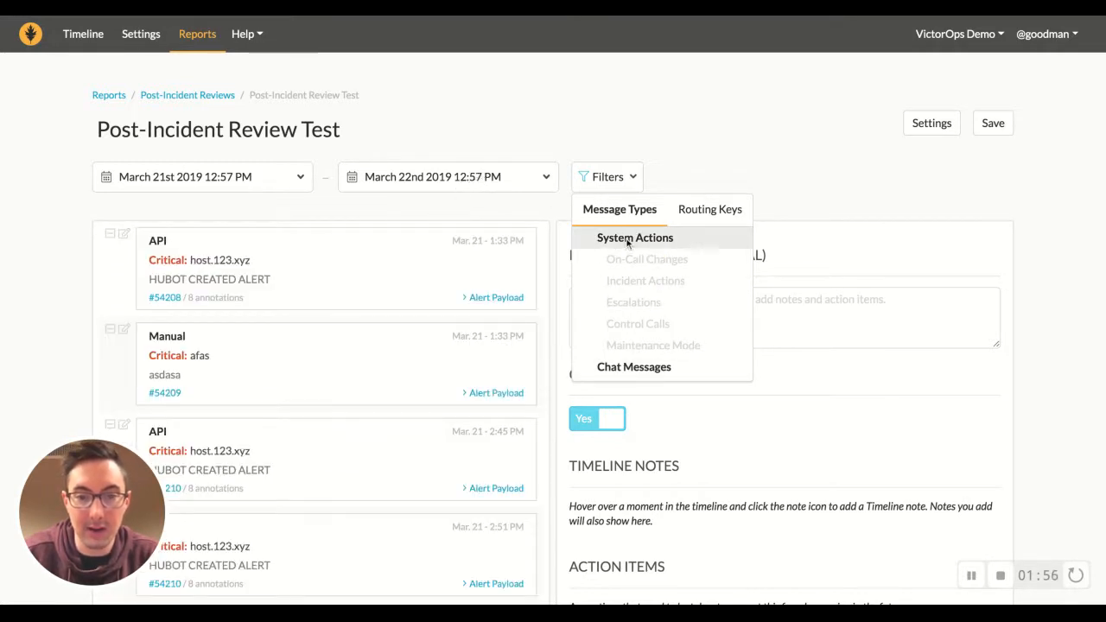
click(709, 209)
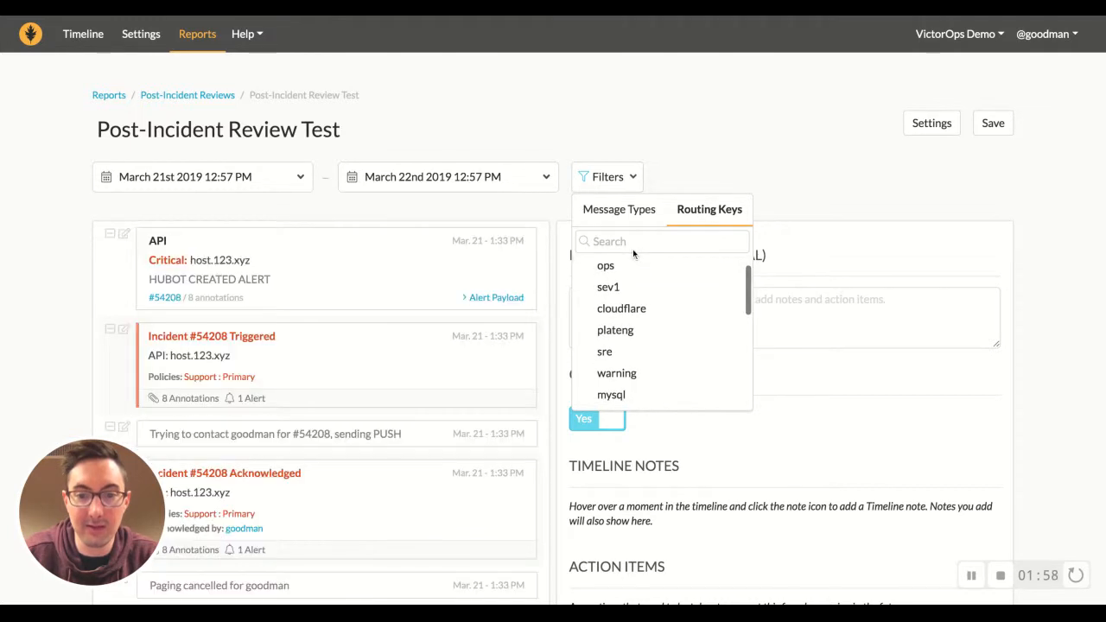
scroll(down, 3)
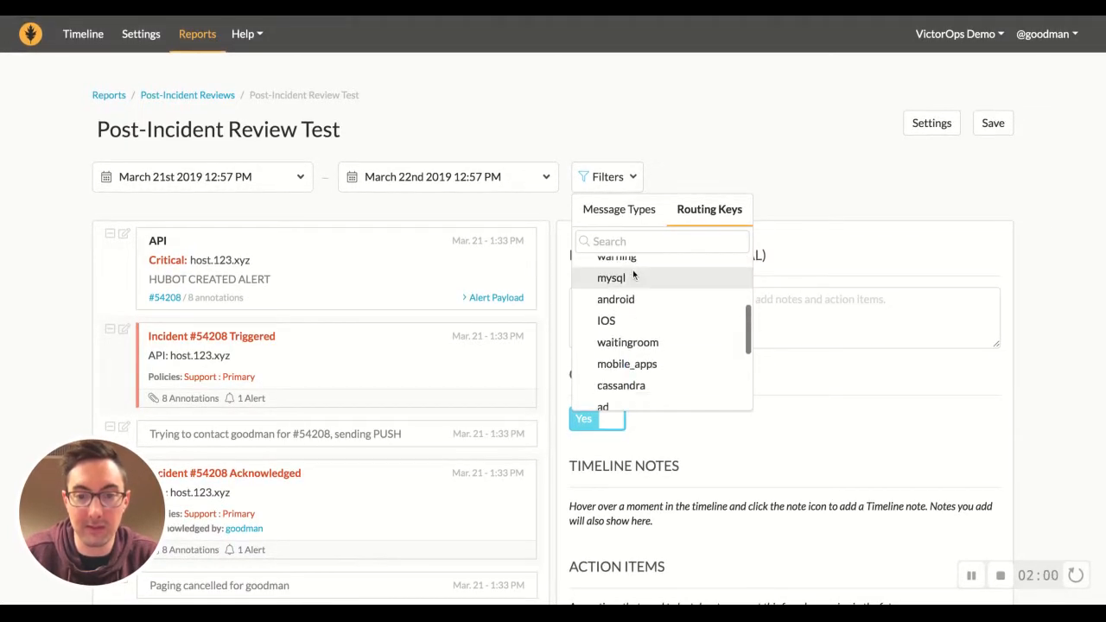
click(619, 208)
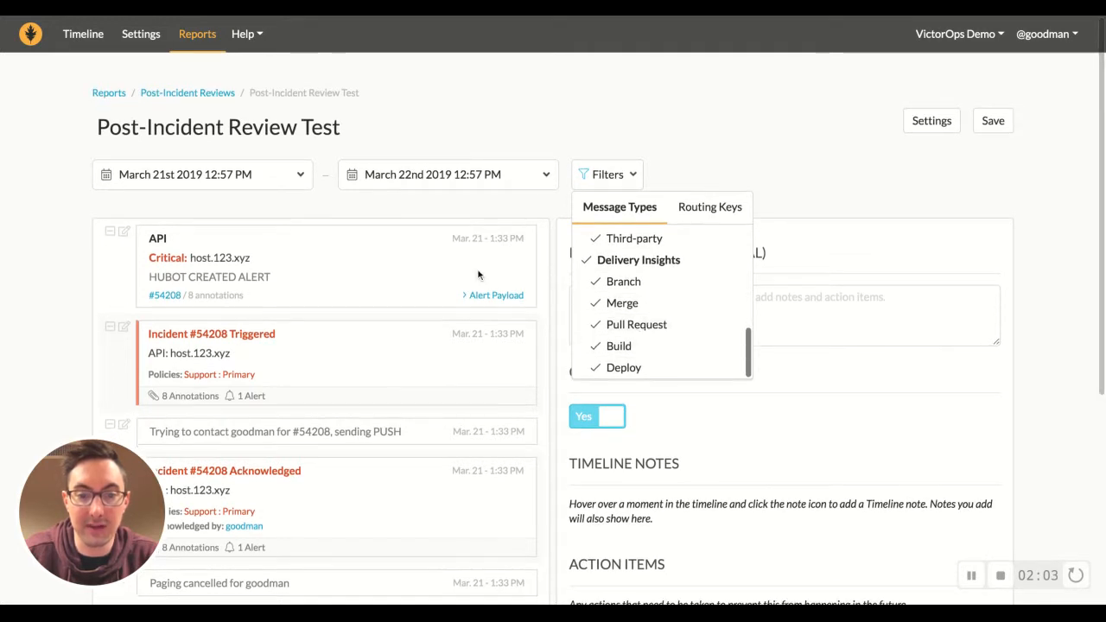
scroll(down, 3)
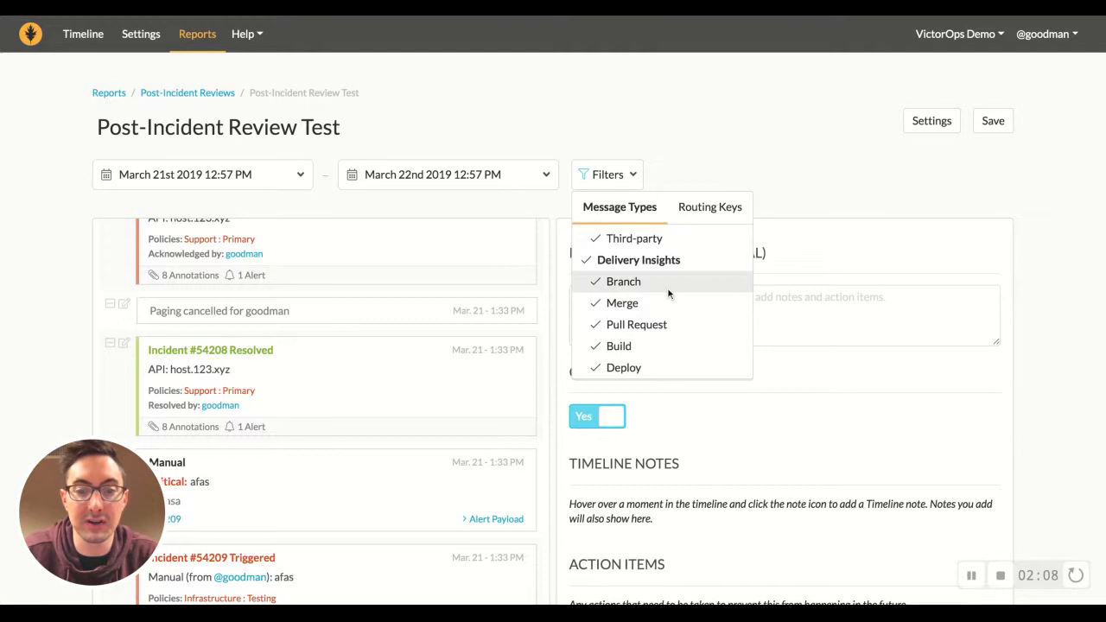
click(606, 172)
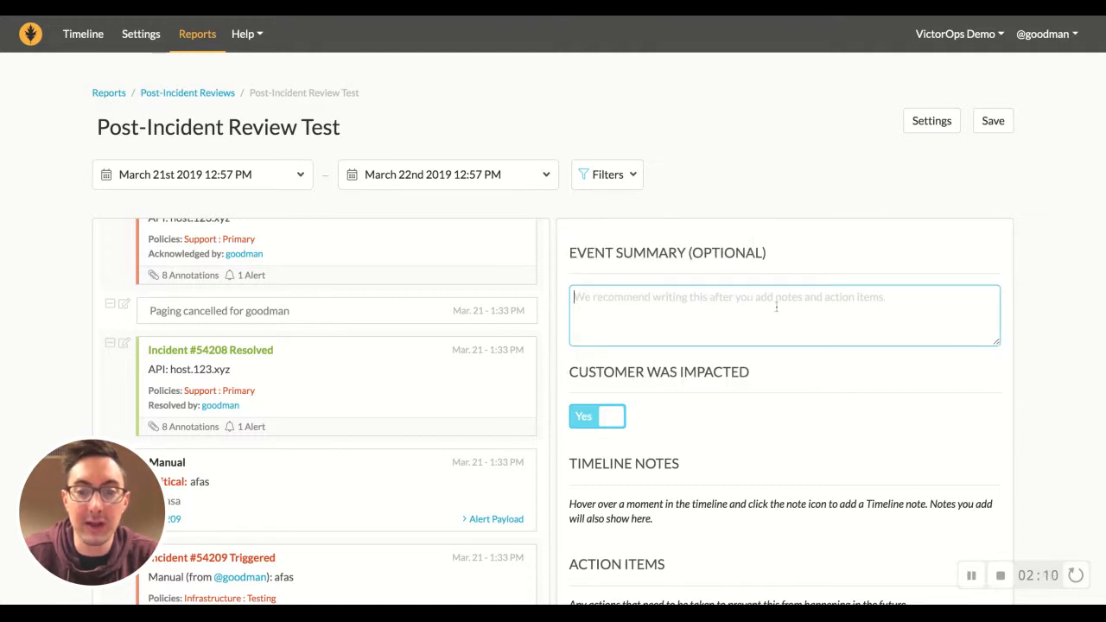
Step: Add the note 'Hey this is where the database failed.' to the Incident #54208 Resolved entry
scroll(down, 3)
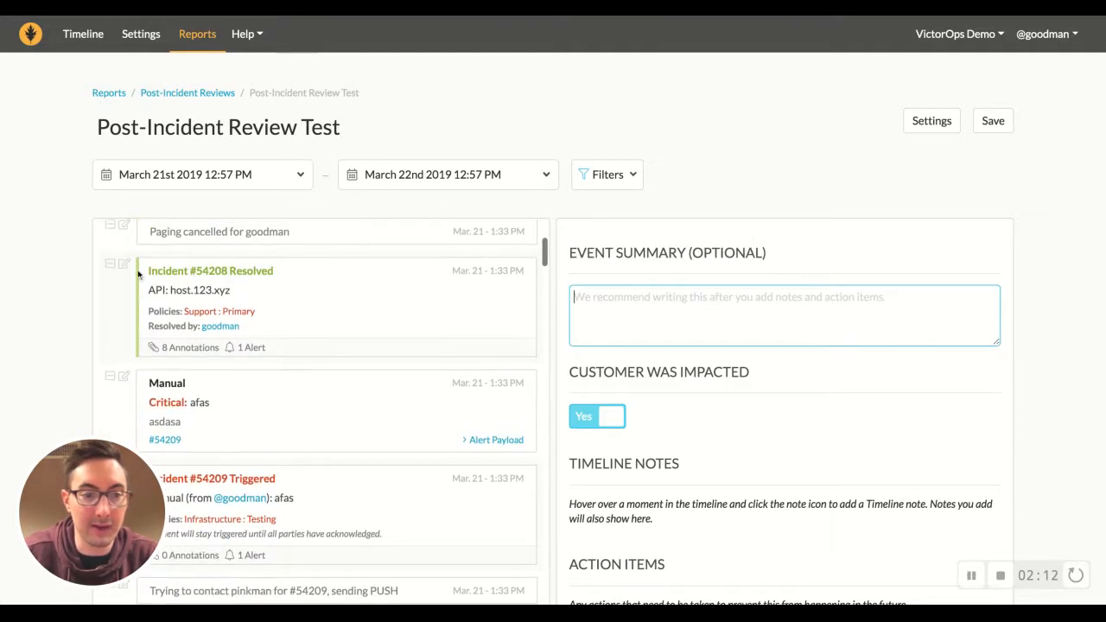
click(125, 263)
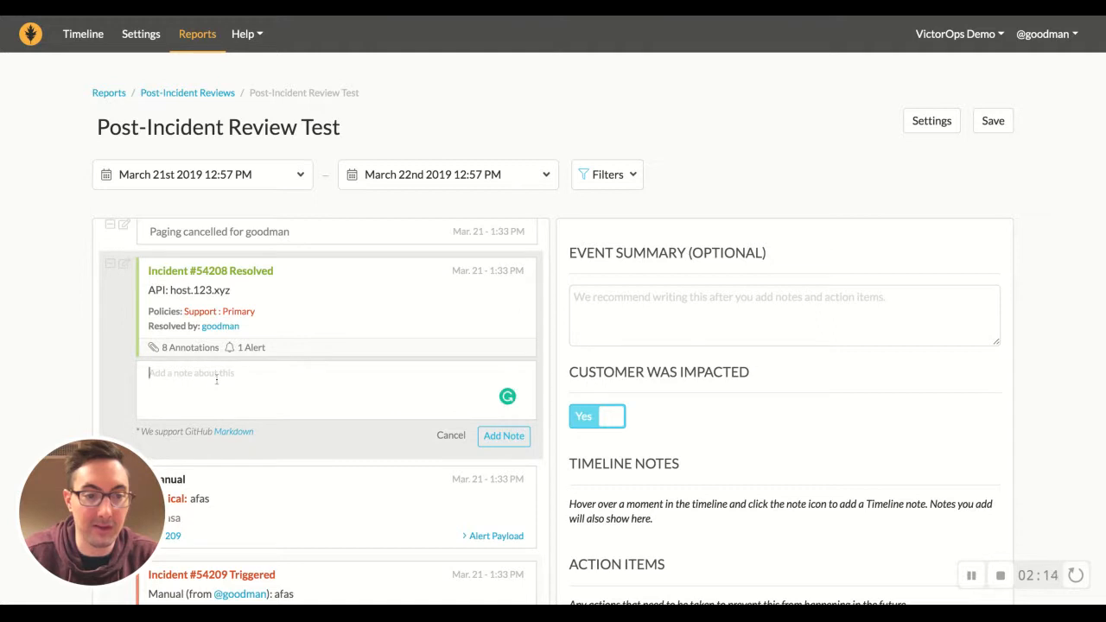
text(Hey)
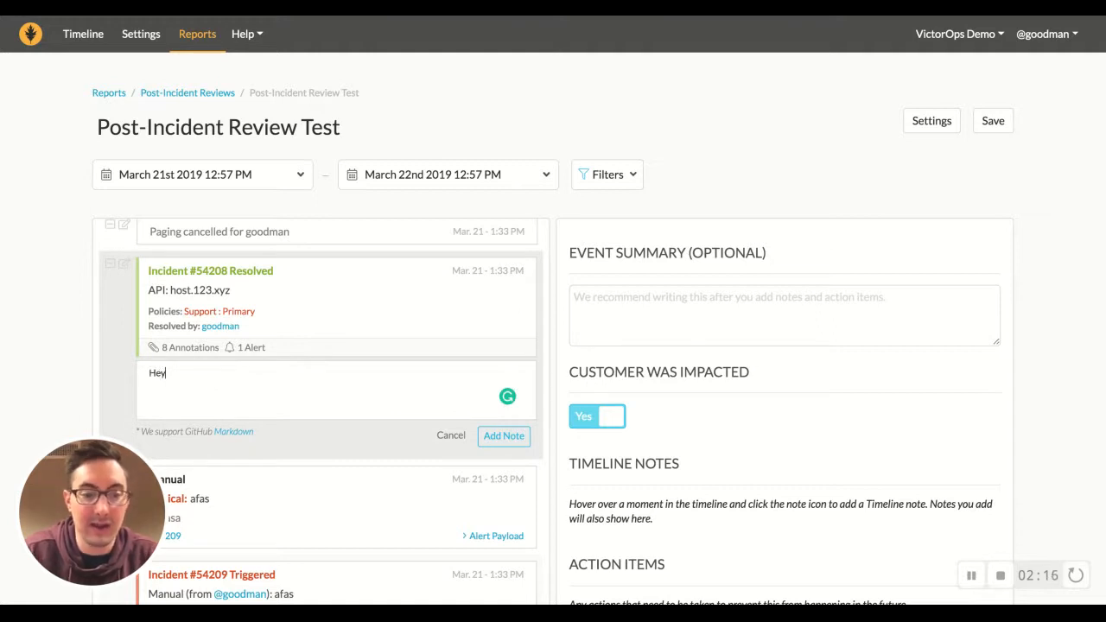
text(this is where the d)
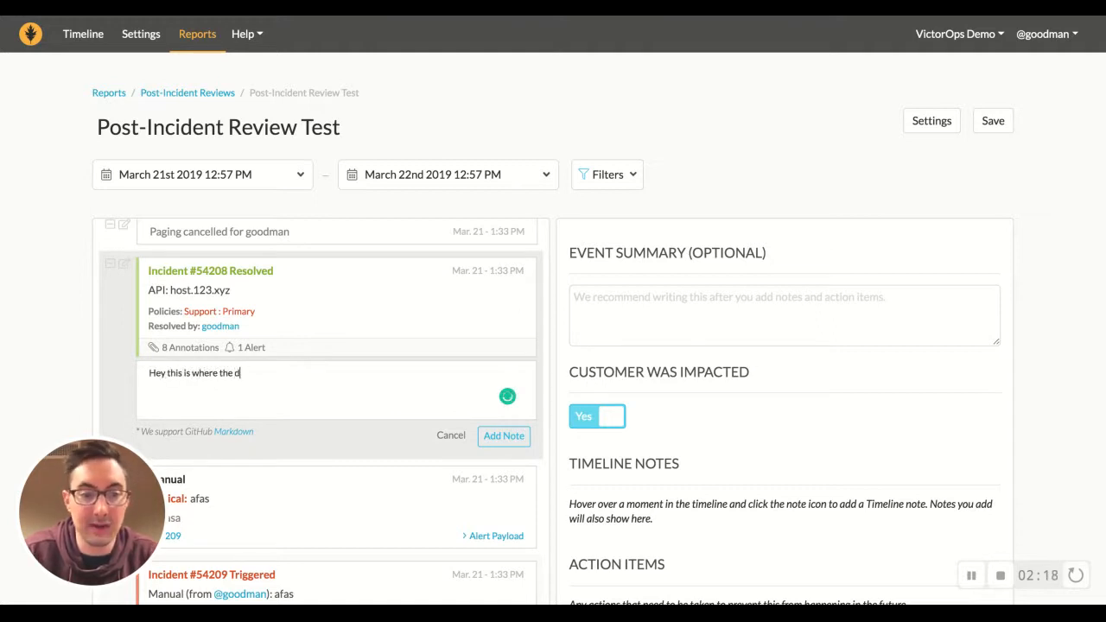
text(atabase fail)
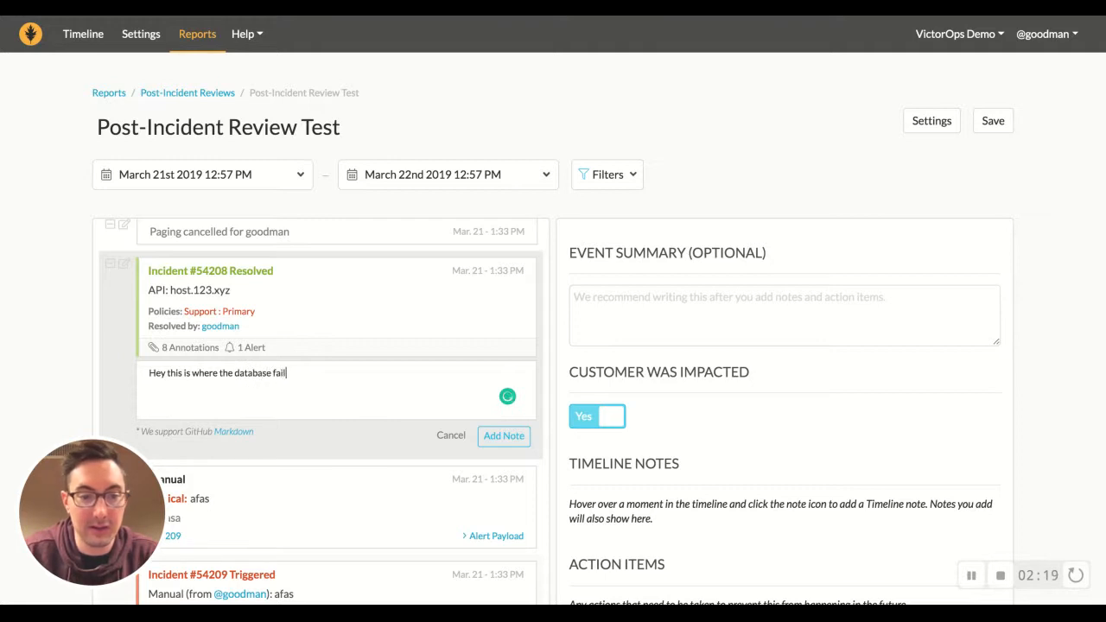
click(505, 436)
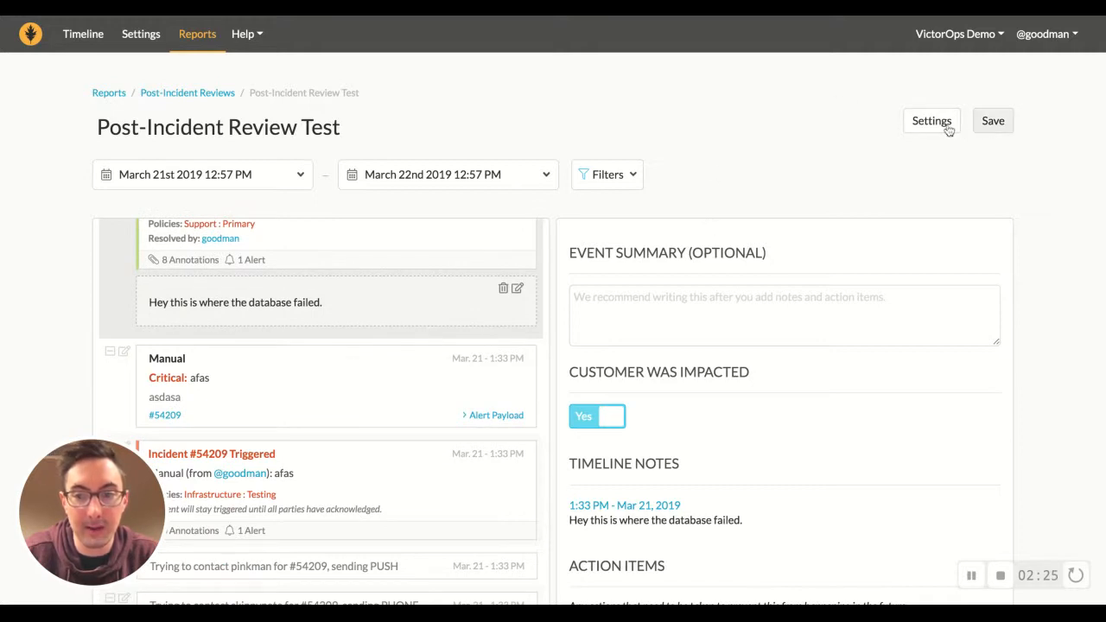
Step: Add the action item 'We need to tweak monitoring thresholds in Splunk.'
scroll(down, 3)
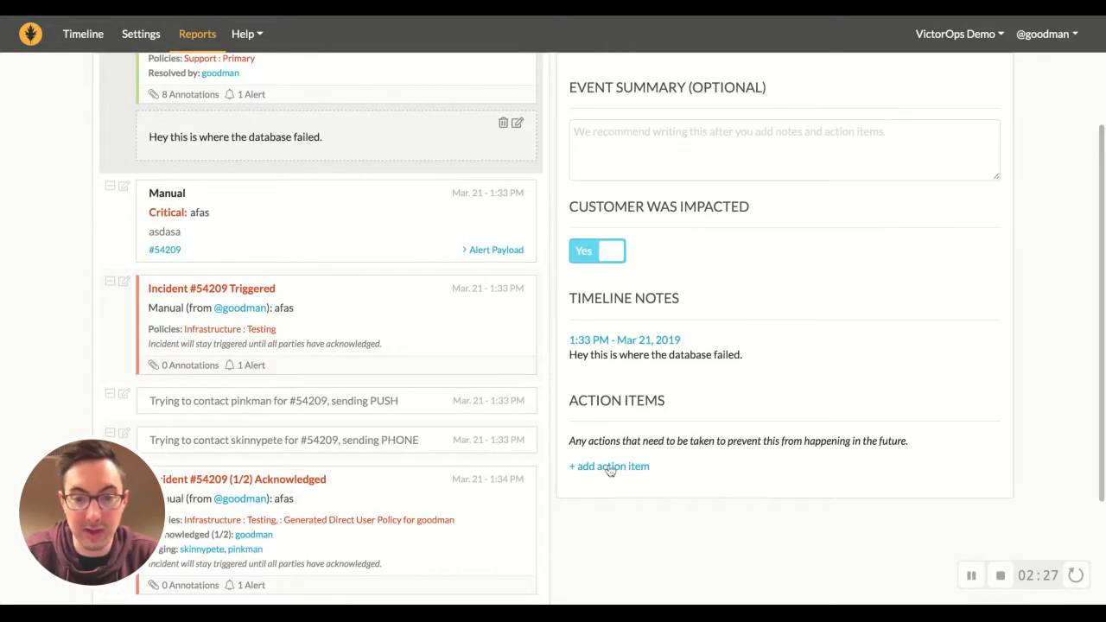
click(608, 466)
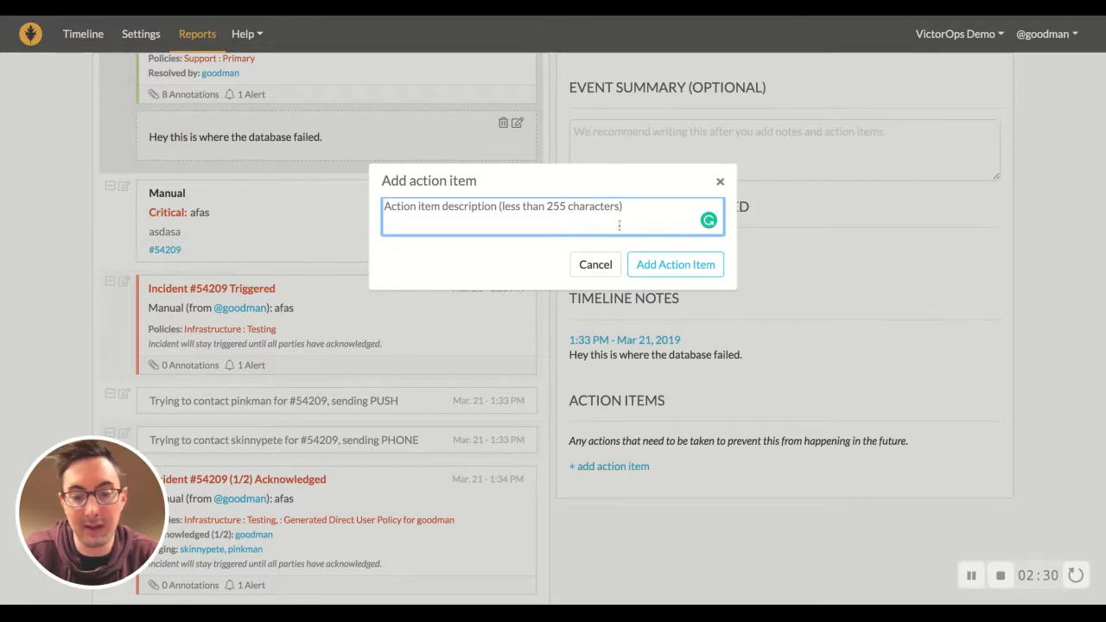
text(We need to)
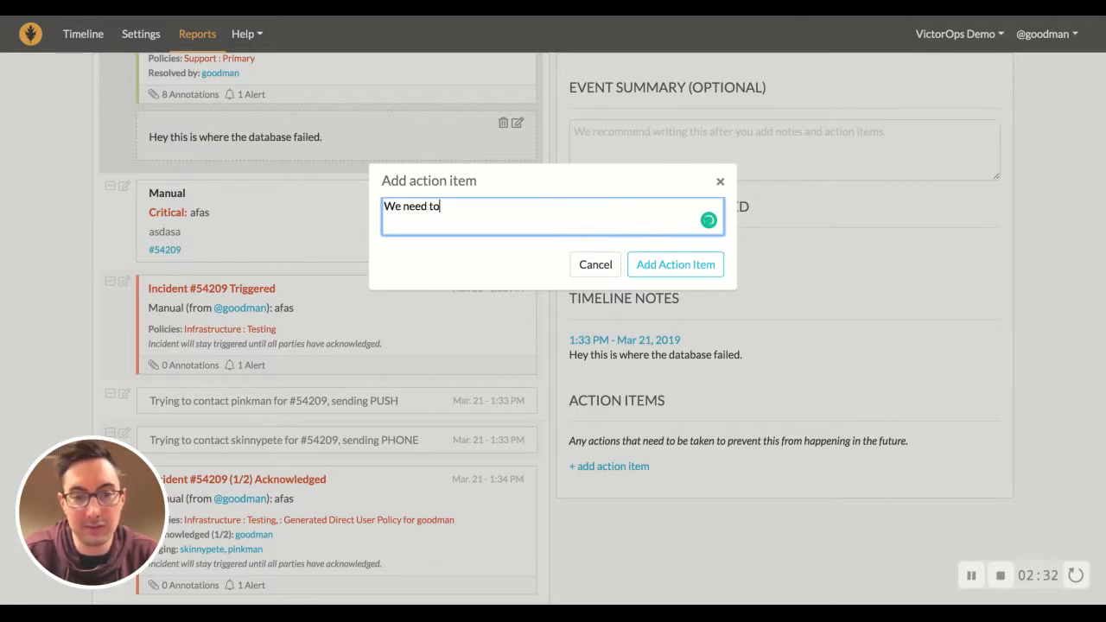
text(tweak monito)
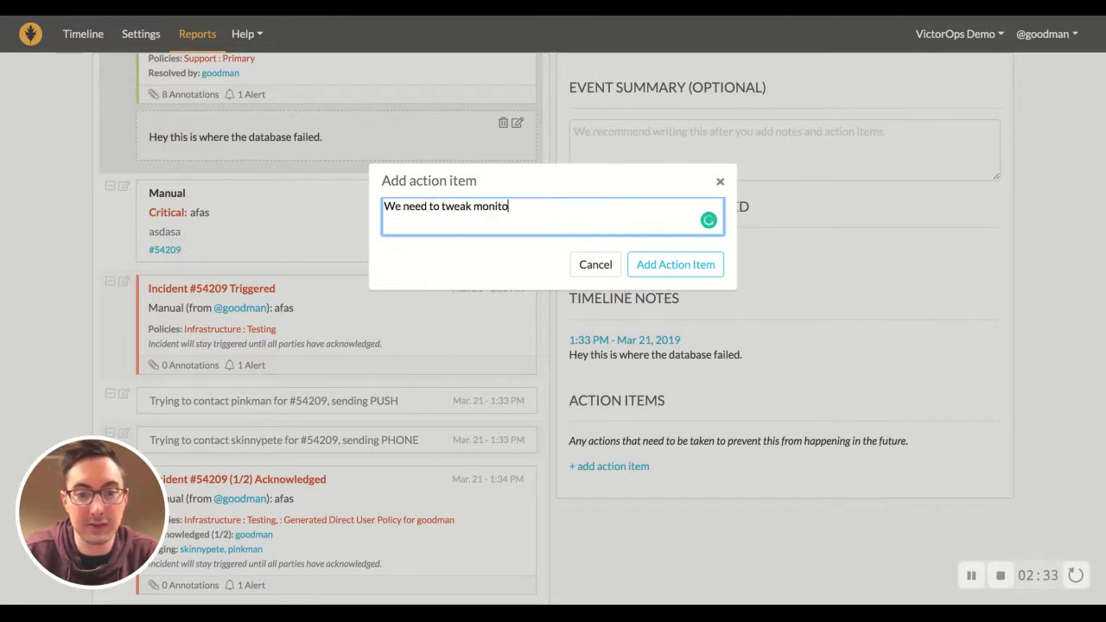
text(ring thresholds)
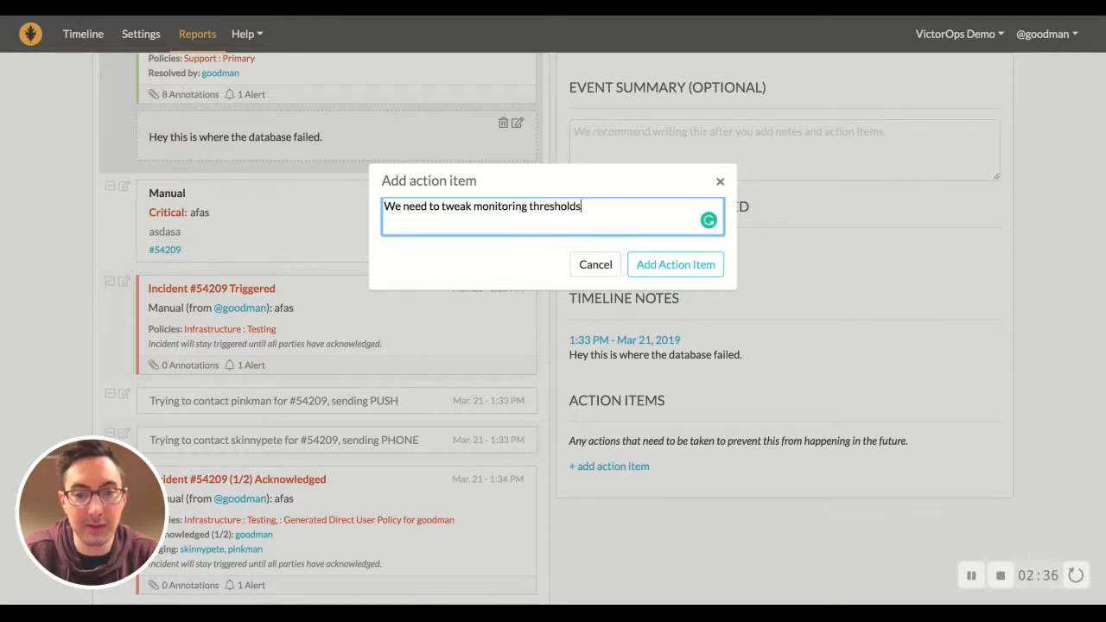
text(in Splunk.)
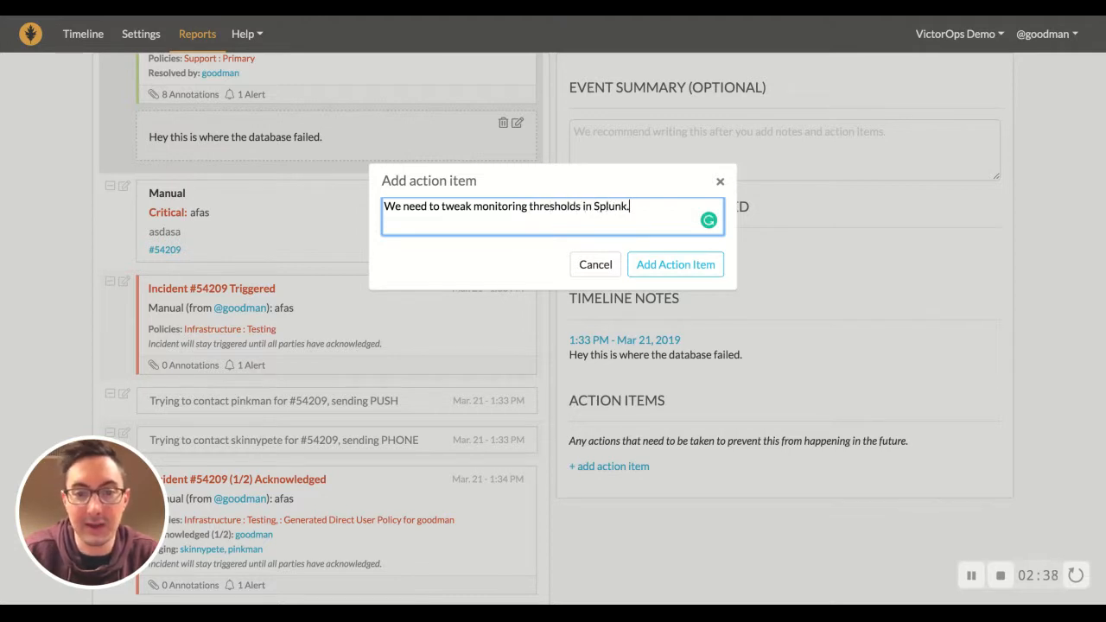
click(674, 264)
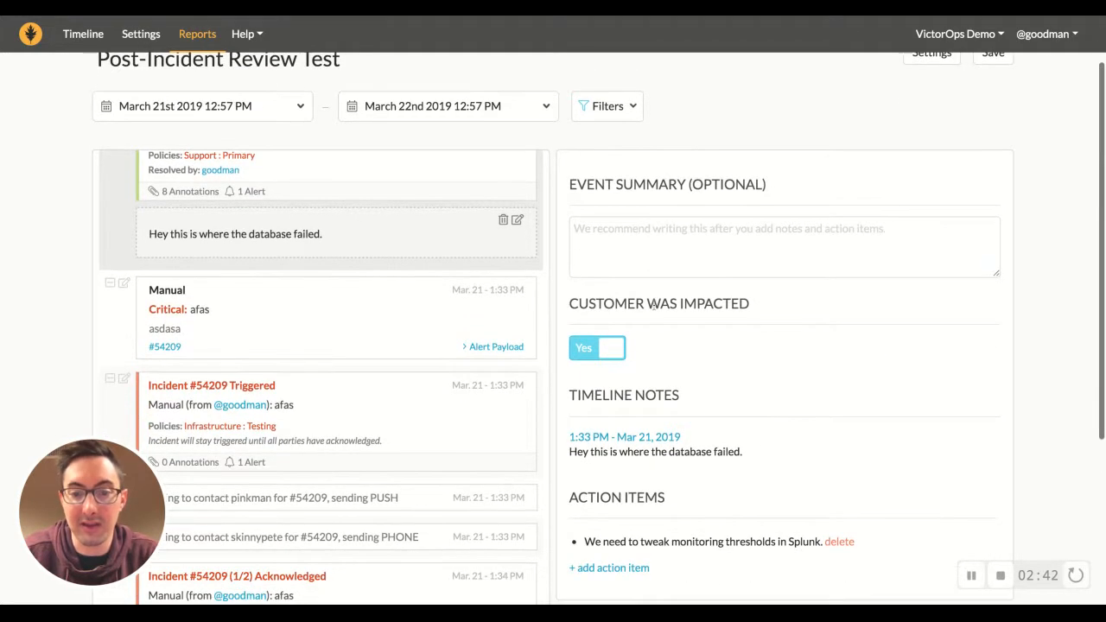
Step: Mark Customer Impacted Yes and save the report as a read-only review
click(777, 246)
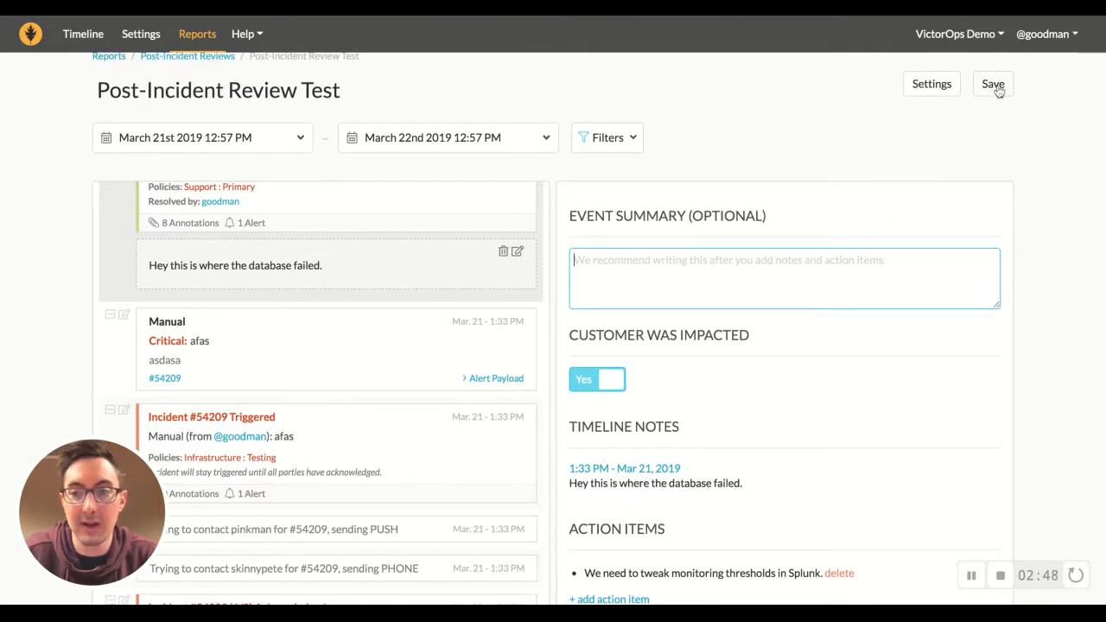
click(992, 83)
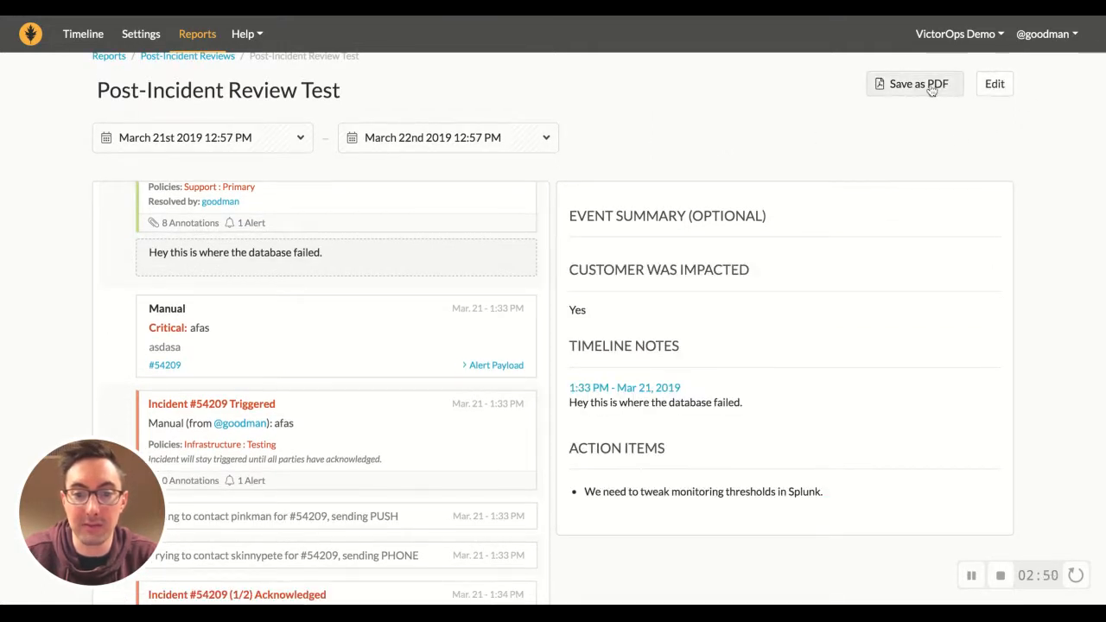